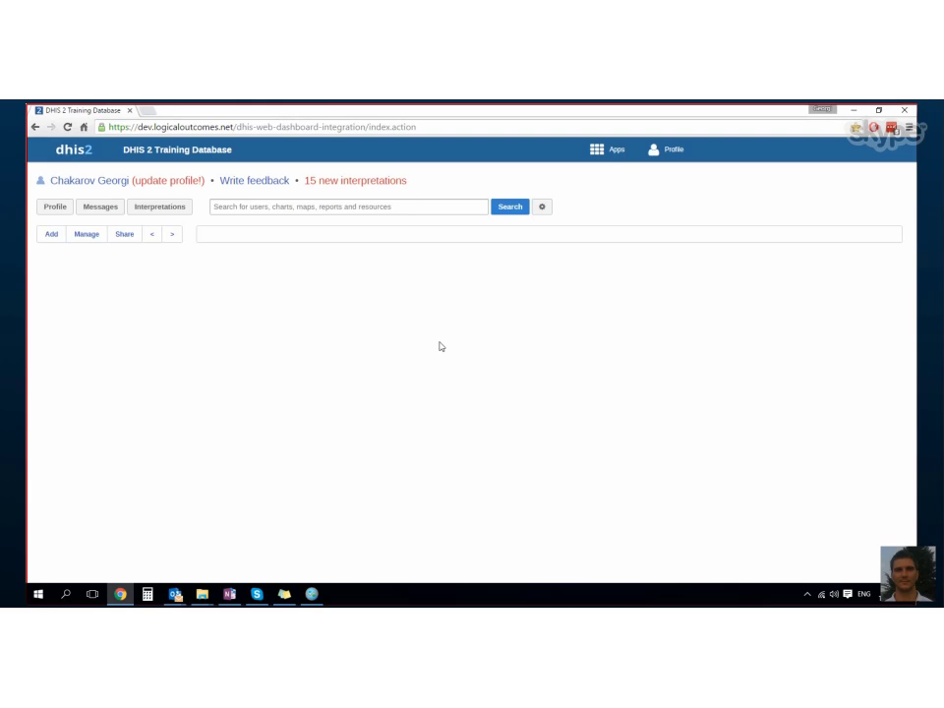
mouse_move(596, 202)
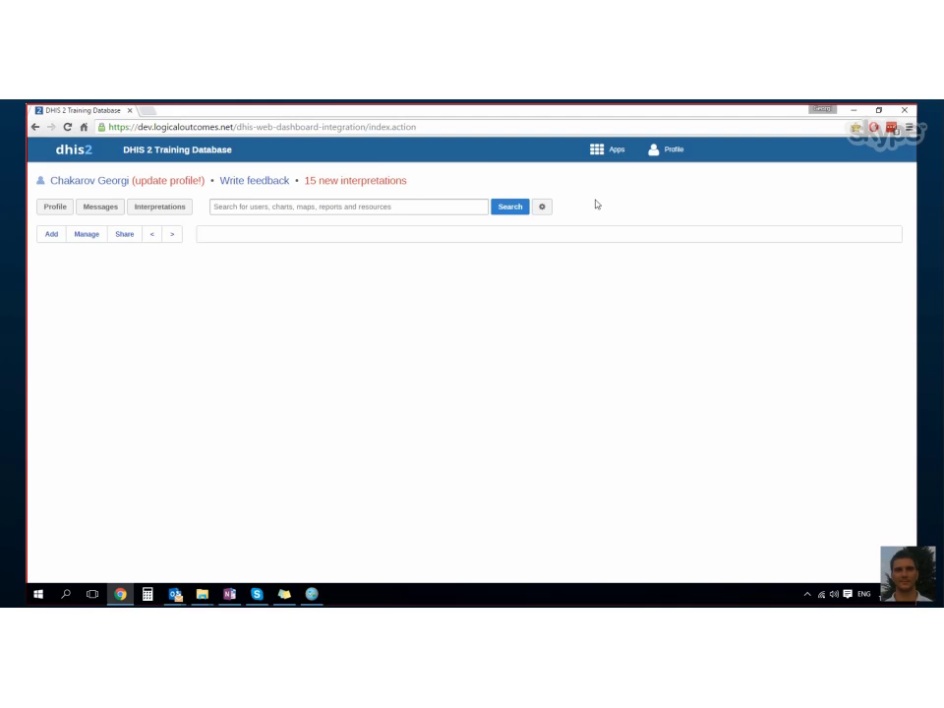
mouse_move(440, 377)
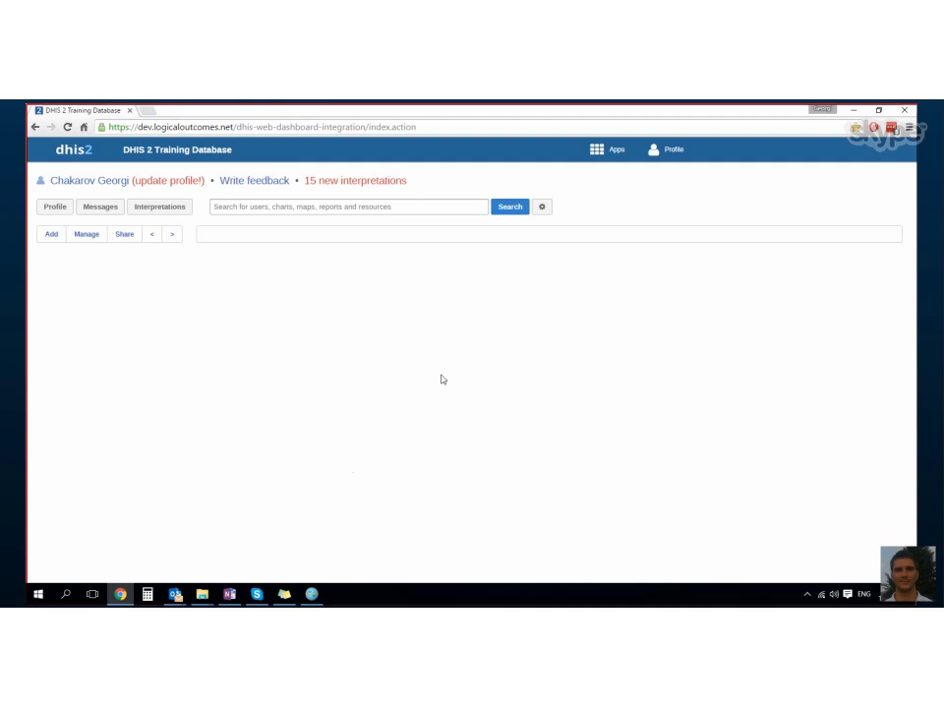
Go from the Apps menu into Data Elements / Indicators and list the existing indicators
left_click(594, 150)
type("s")
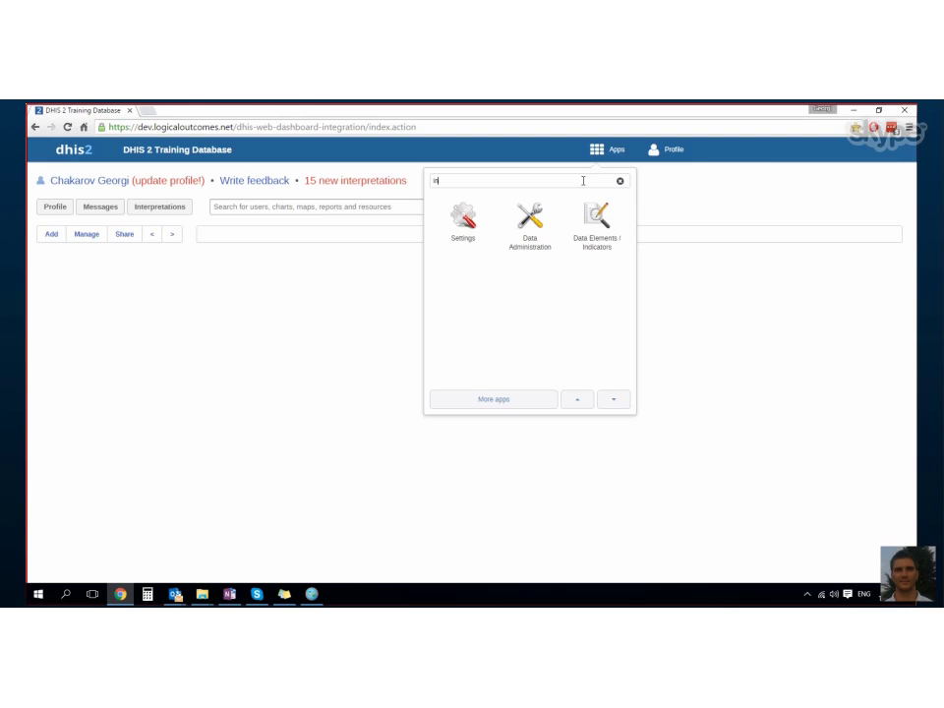
left_click(598, 218)
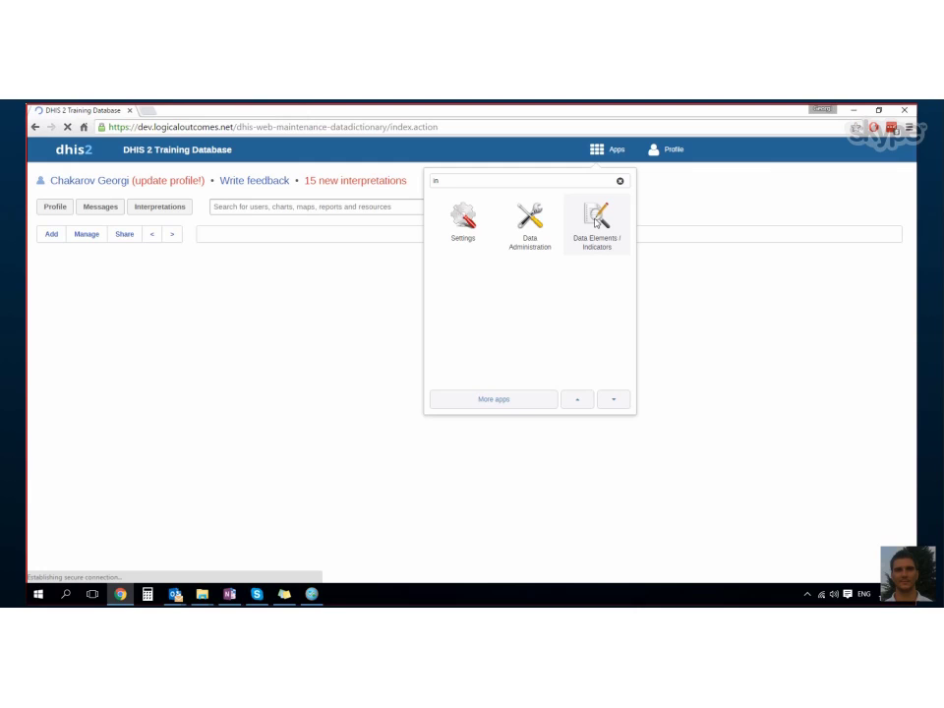
left_click(594, 217)
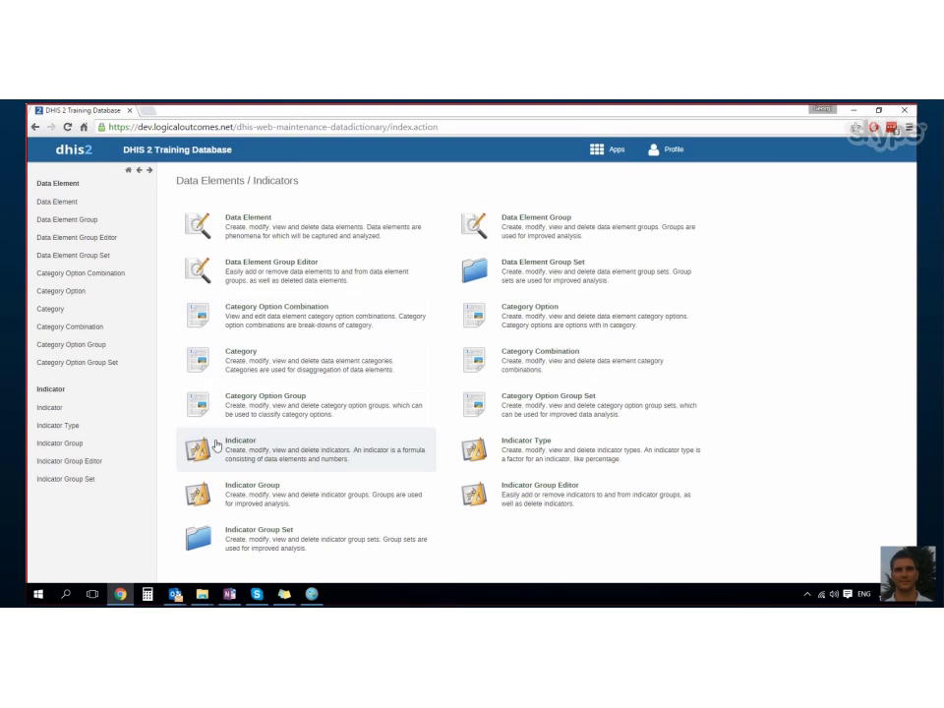
left_click(240, 444)
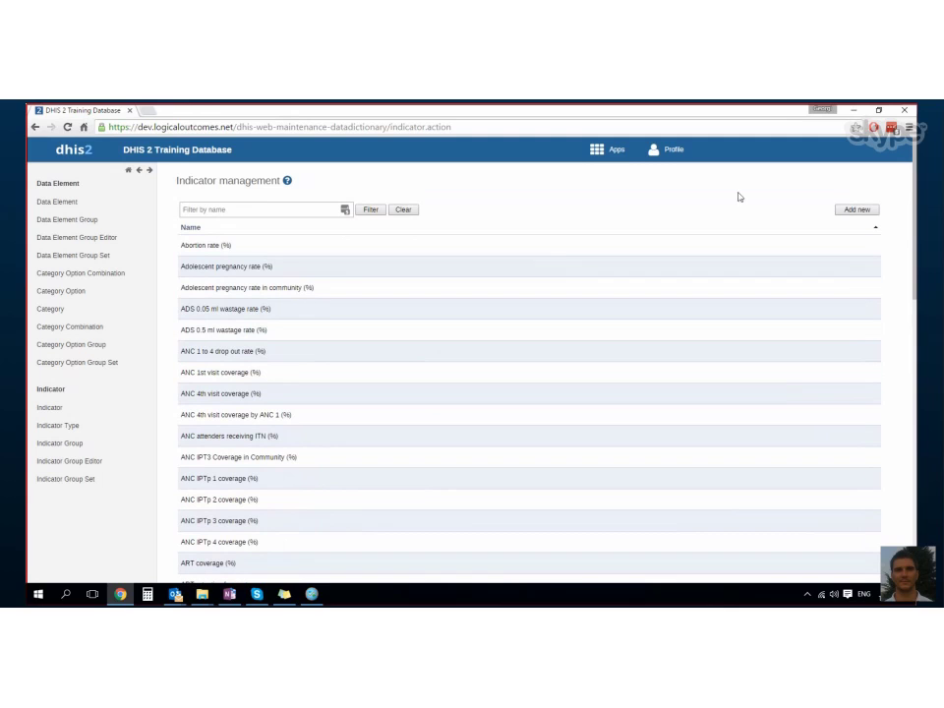
Add a new indicator and expand the Indicator Type choices on the blank form
left_click(855, 208)
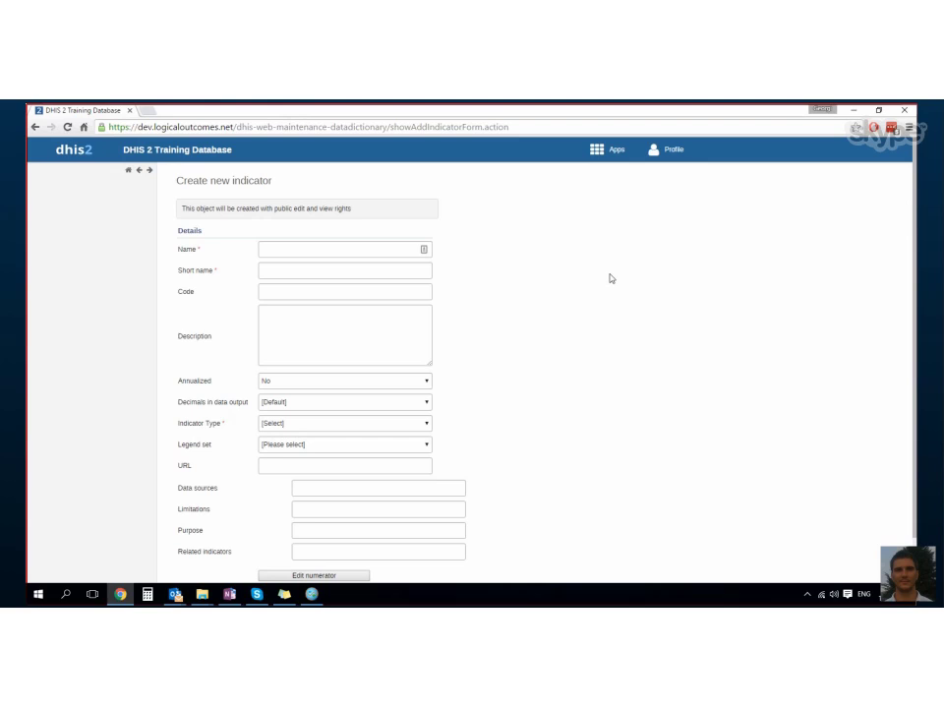
mouse_move(334, 224)
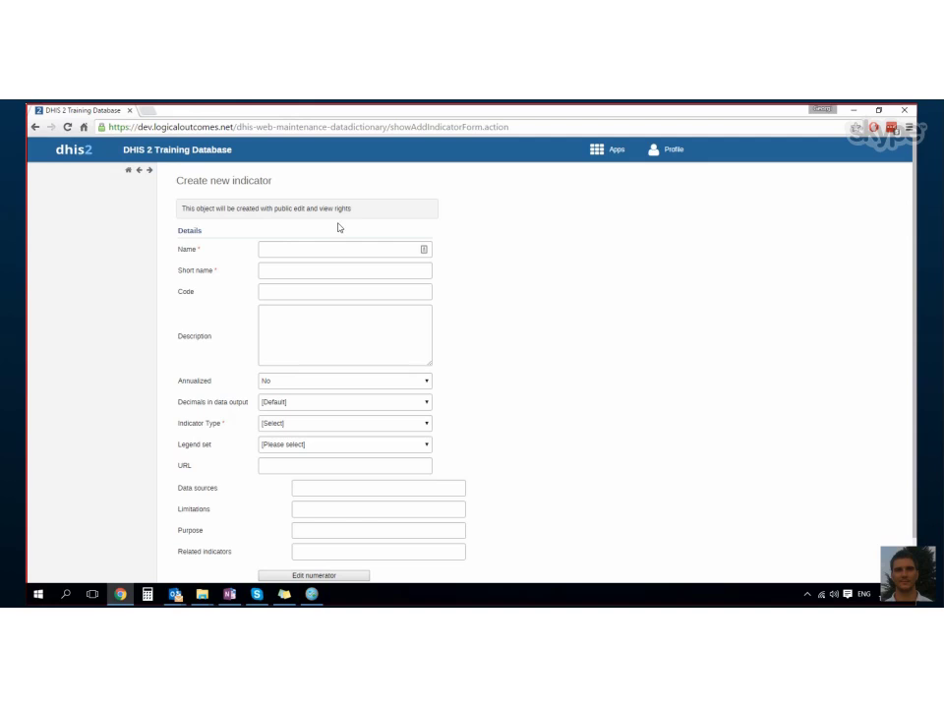
scroll("down", 3)
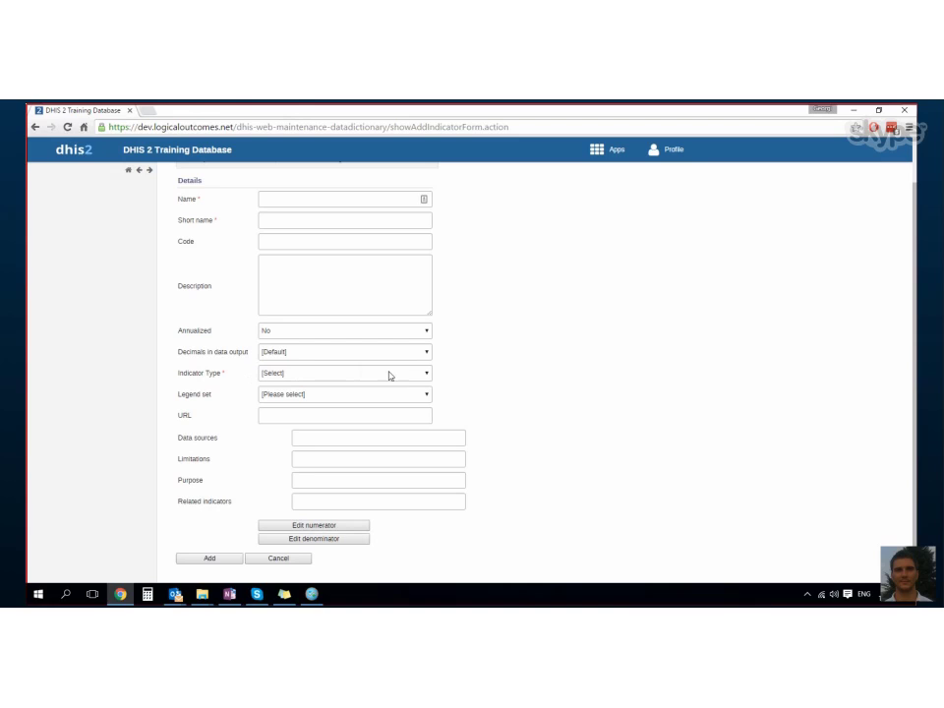
left_click(344, 373)
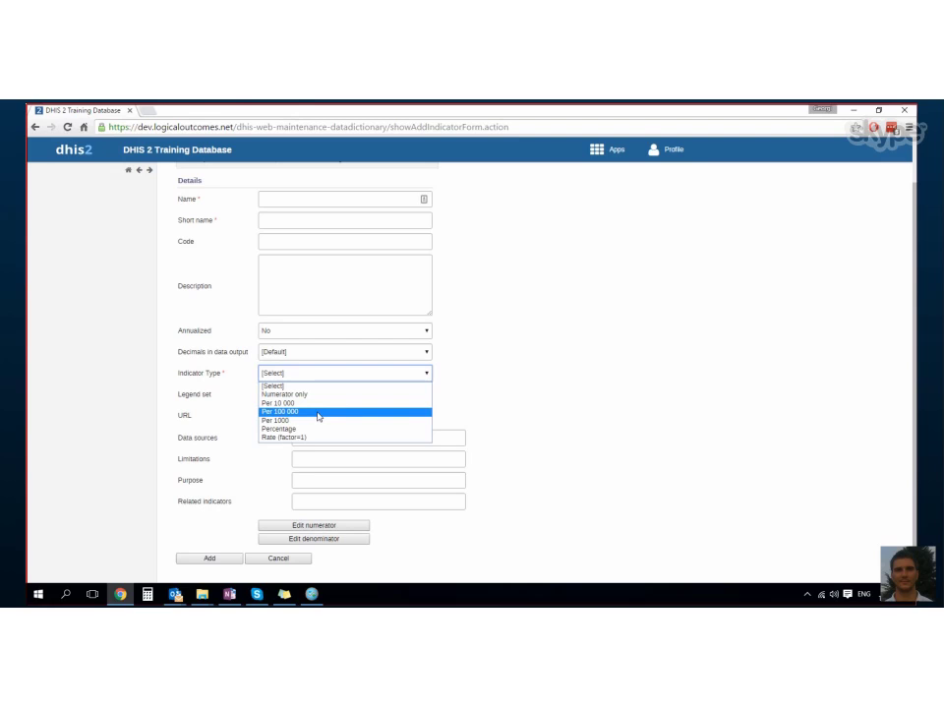
mouse_move(316, 410)
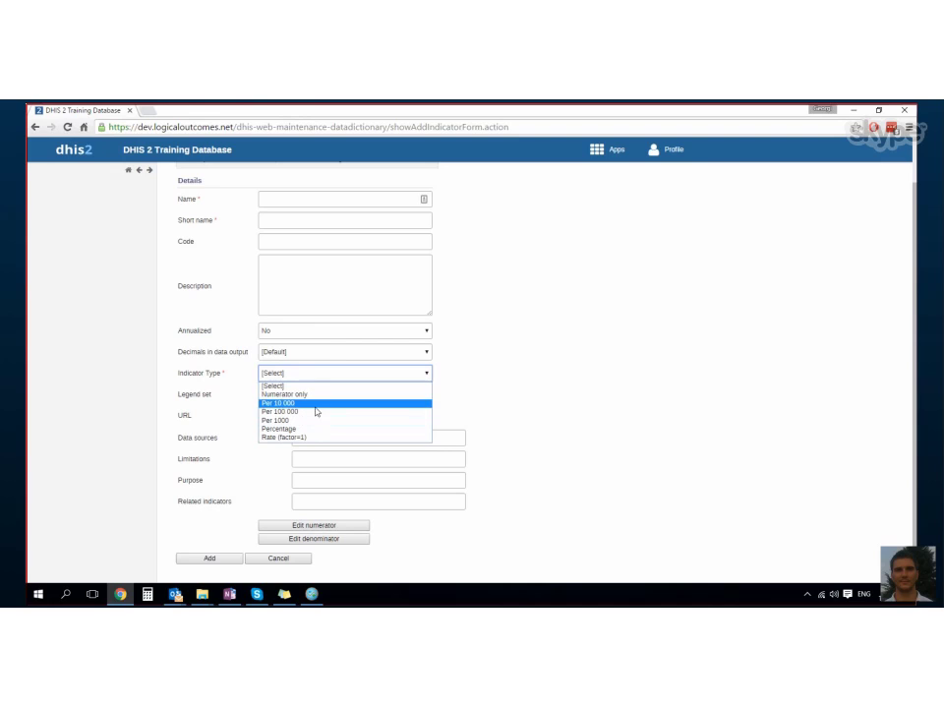
mouse_move(299, 397)
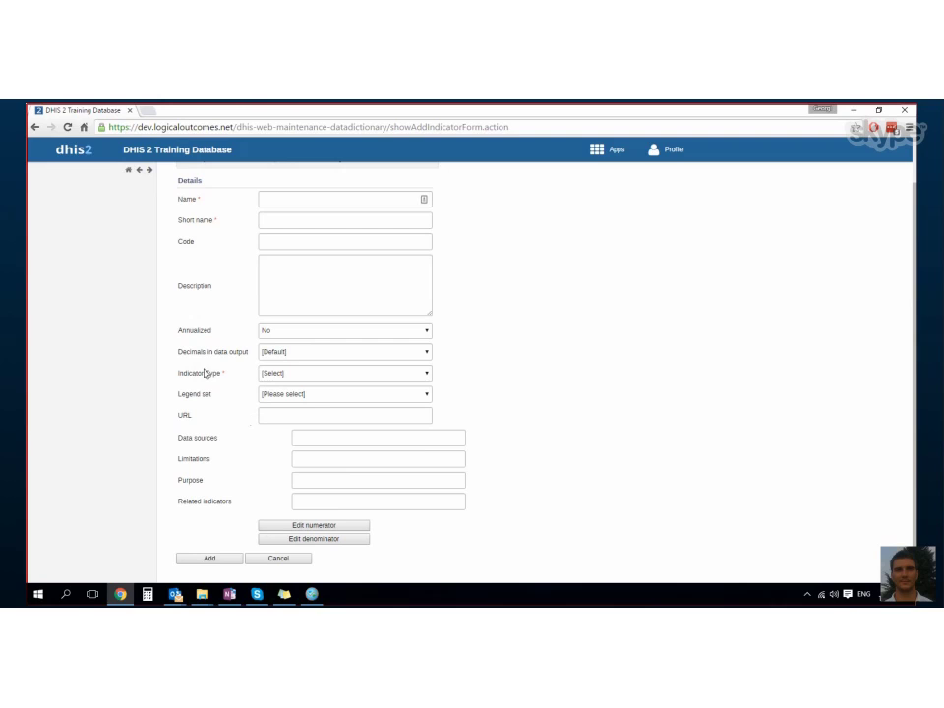
Review the indicator type choices and settle on Numerator only
left_click(342, 374)
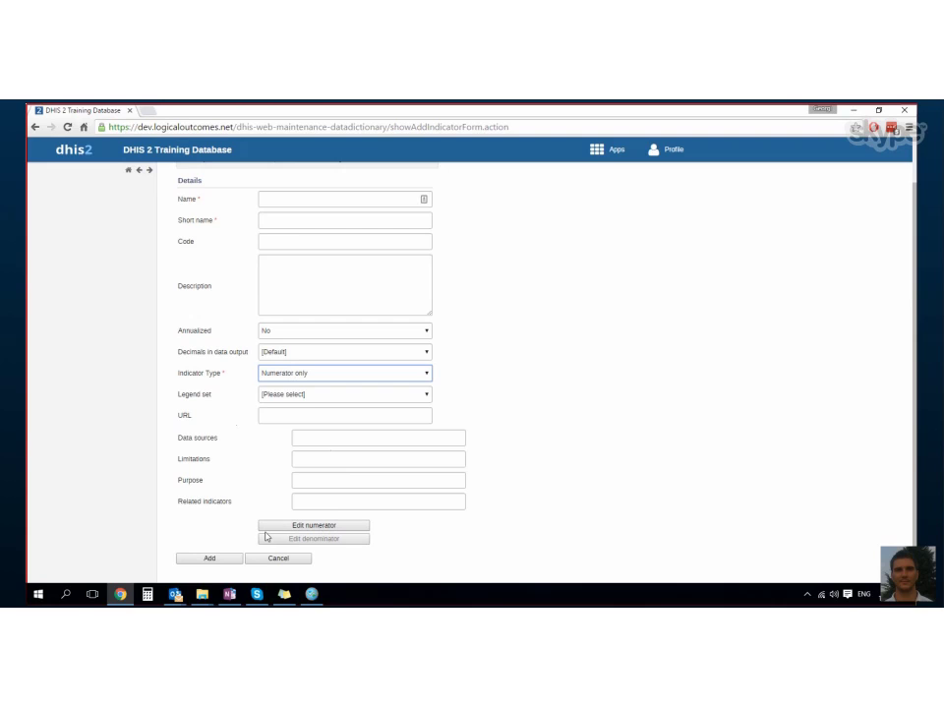
mouse_move(381, 550)
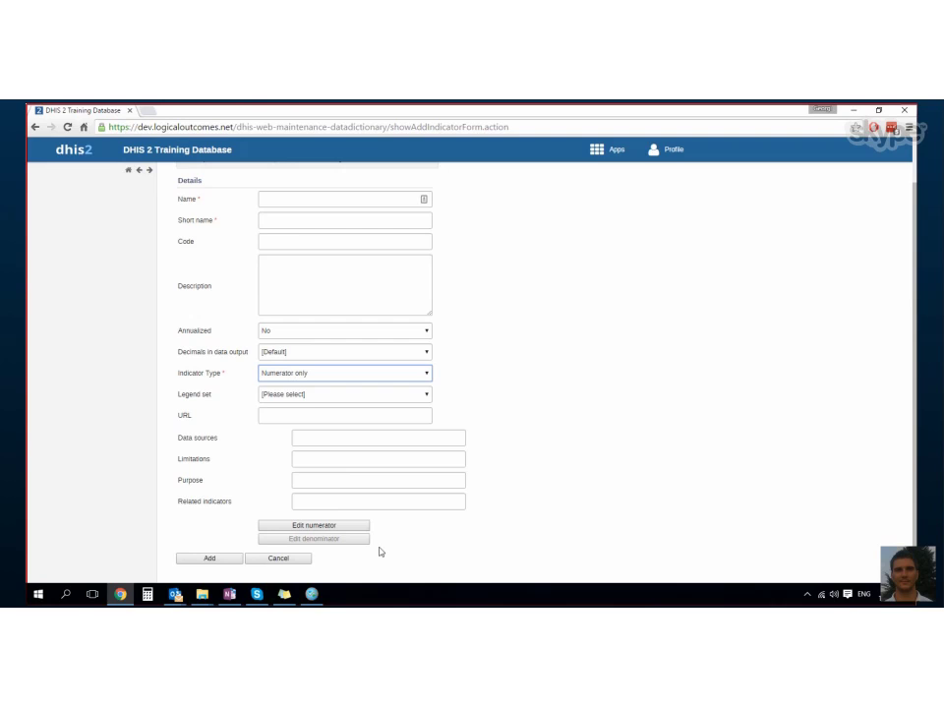
left_click(342, 373)
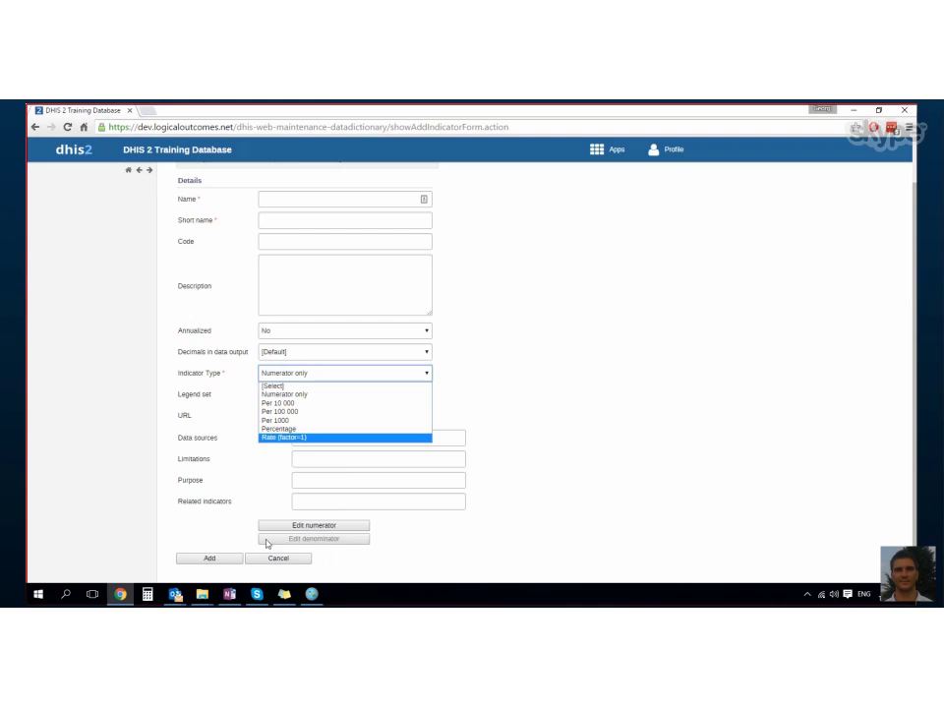
mouse_move(283, 539)
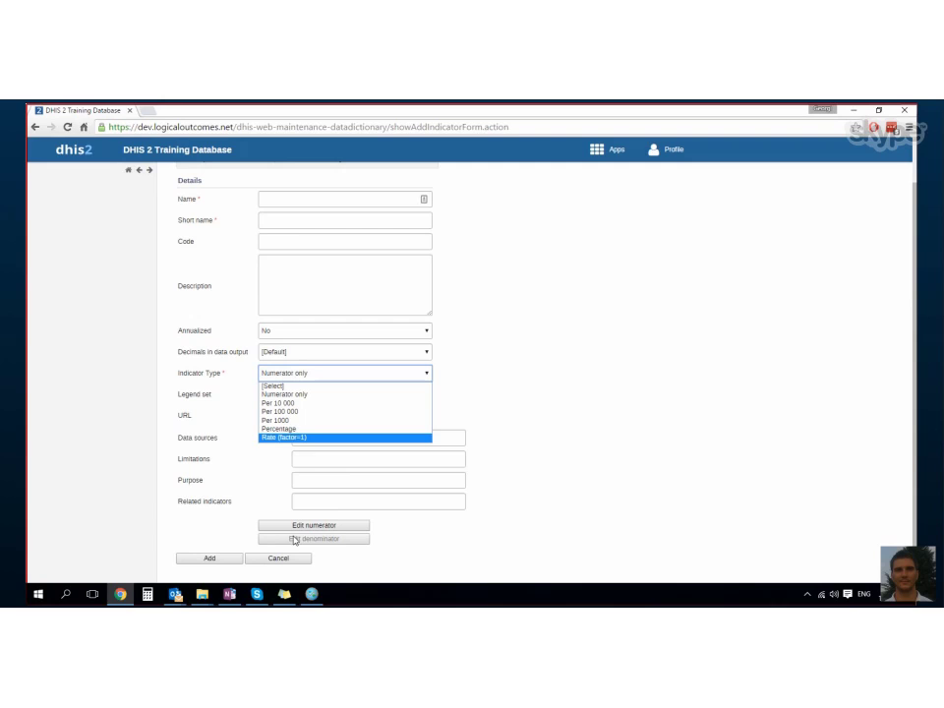
mouse_move(322, 421)
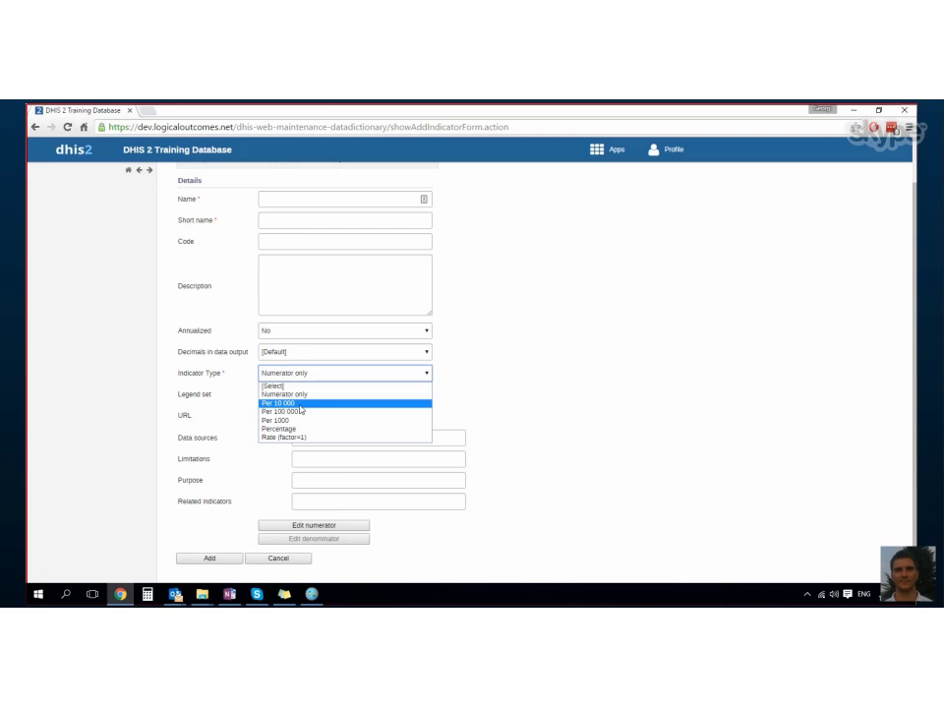
mouse_move(330, 413)
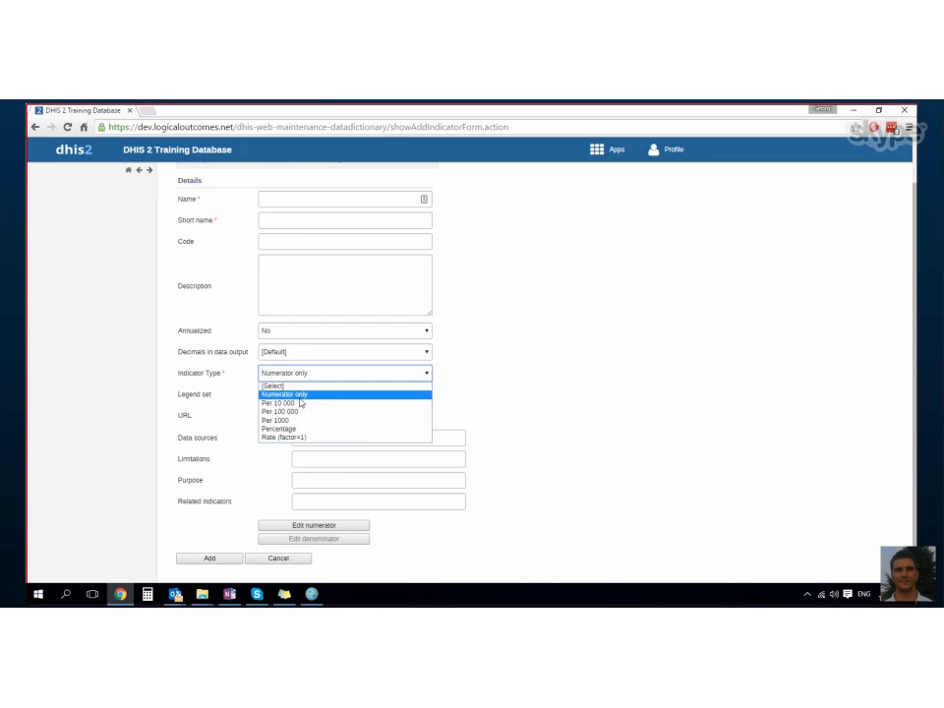
mouse_move(334, 382)
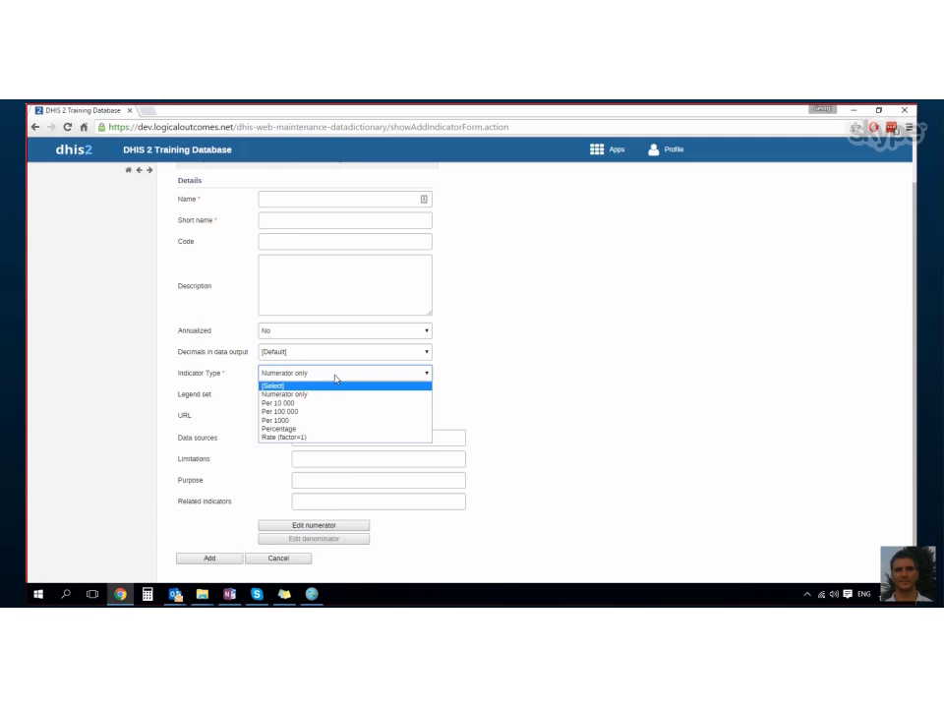
left_click(285, 395)
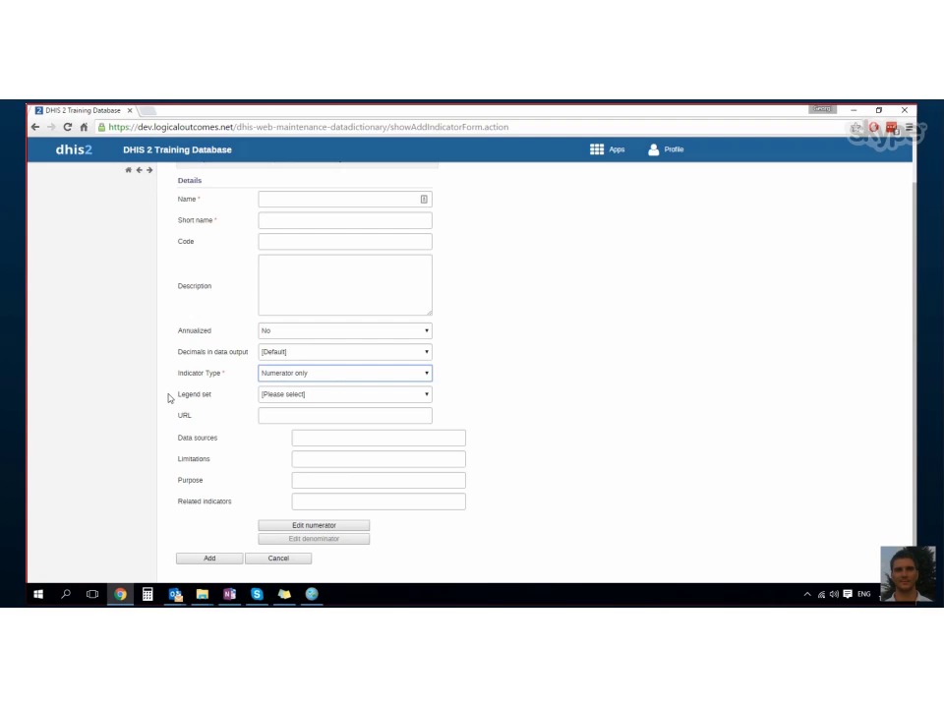
Edit the numerator and filter its data element list to the Monthly elements
left_click(313, 525)
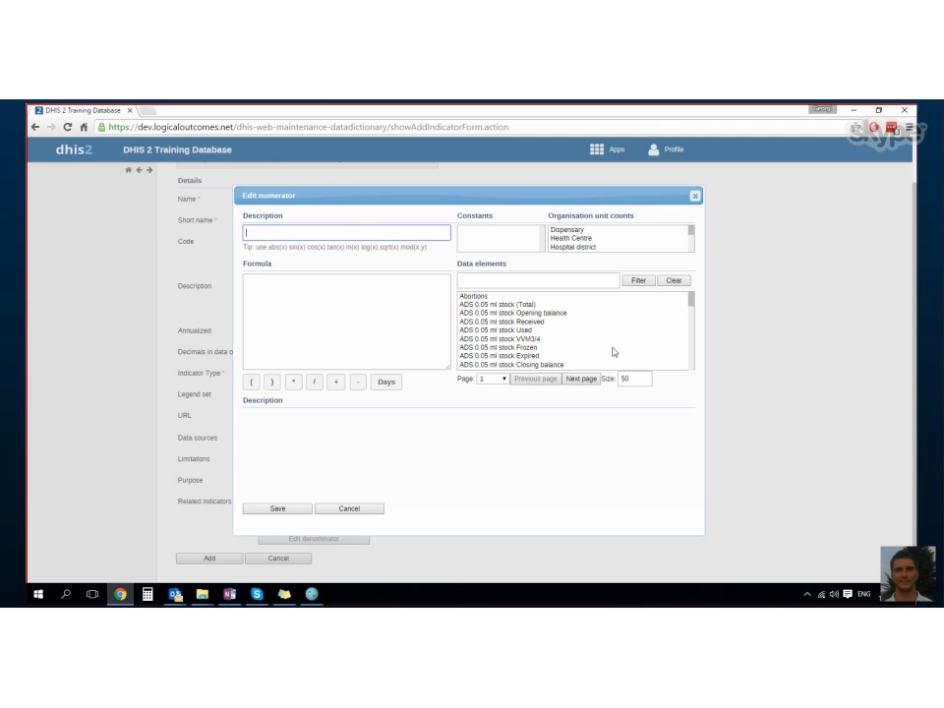
type("mor")
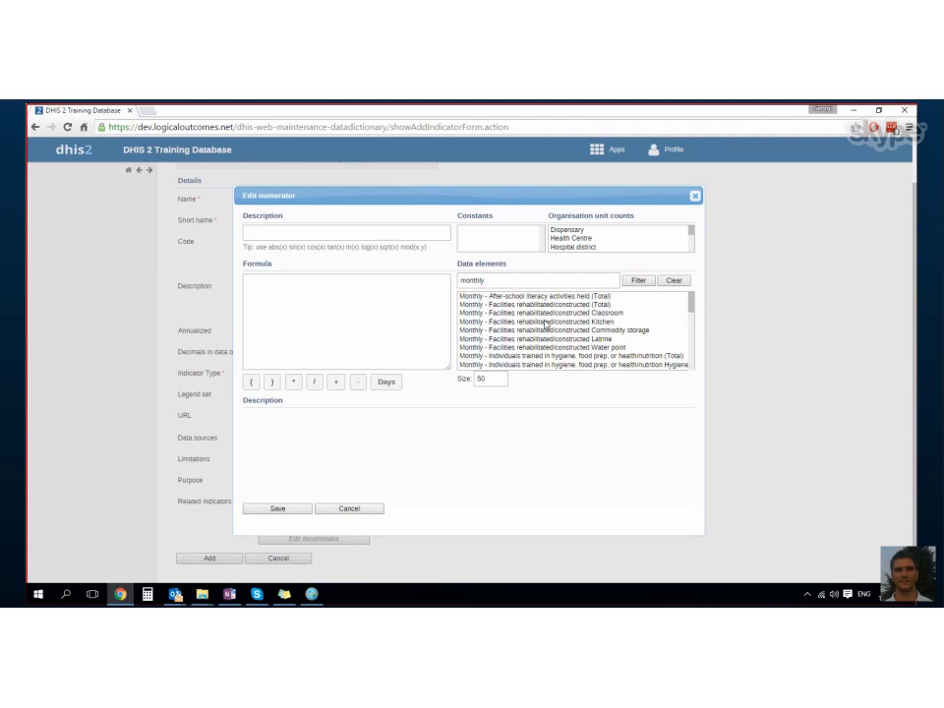
Insert the Latrine, Water point and a third Monthly facilities data element into the formula
double_click(551, 338)
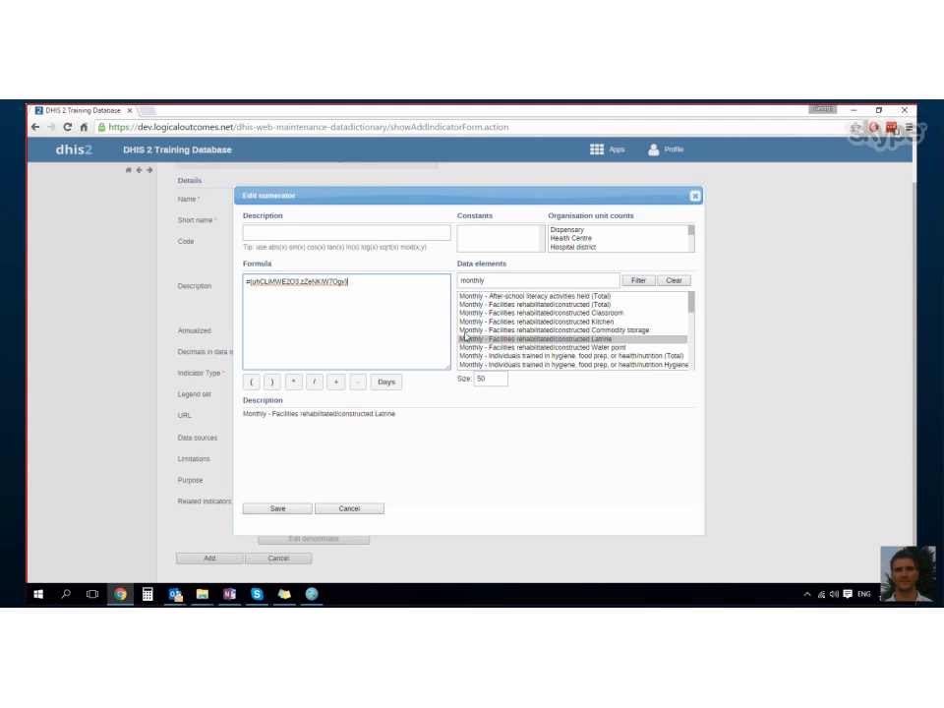
double_click(549, 348)
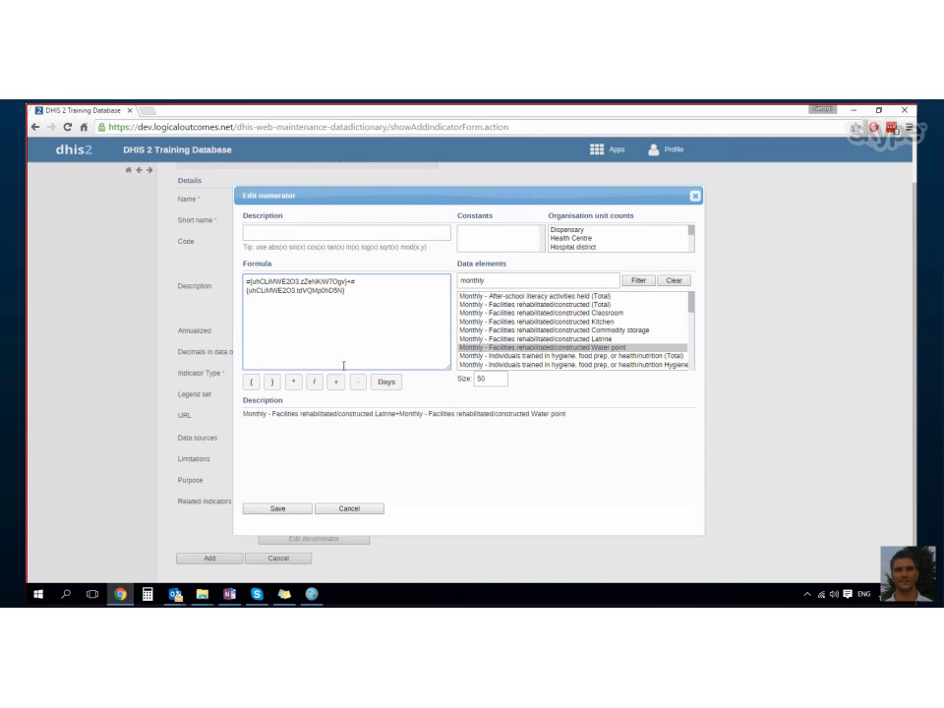
double_click(562, 322)
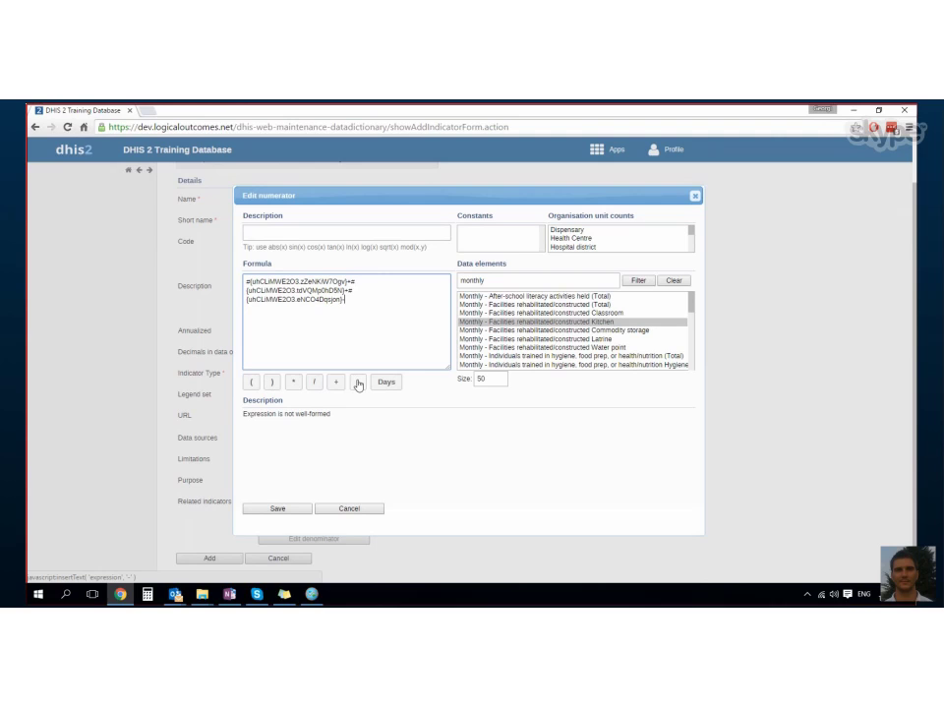
Rebuild the numerator as the facilities Total plus the Commodity storage data element
double_click(582, 331)
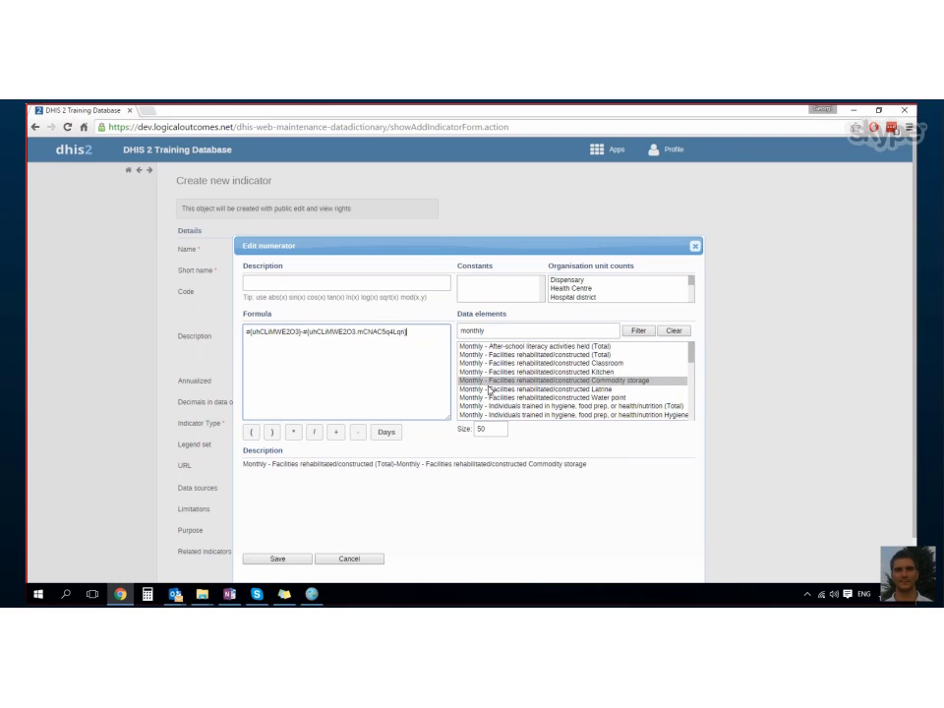
double_click(542, 361)
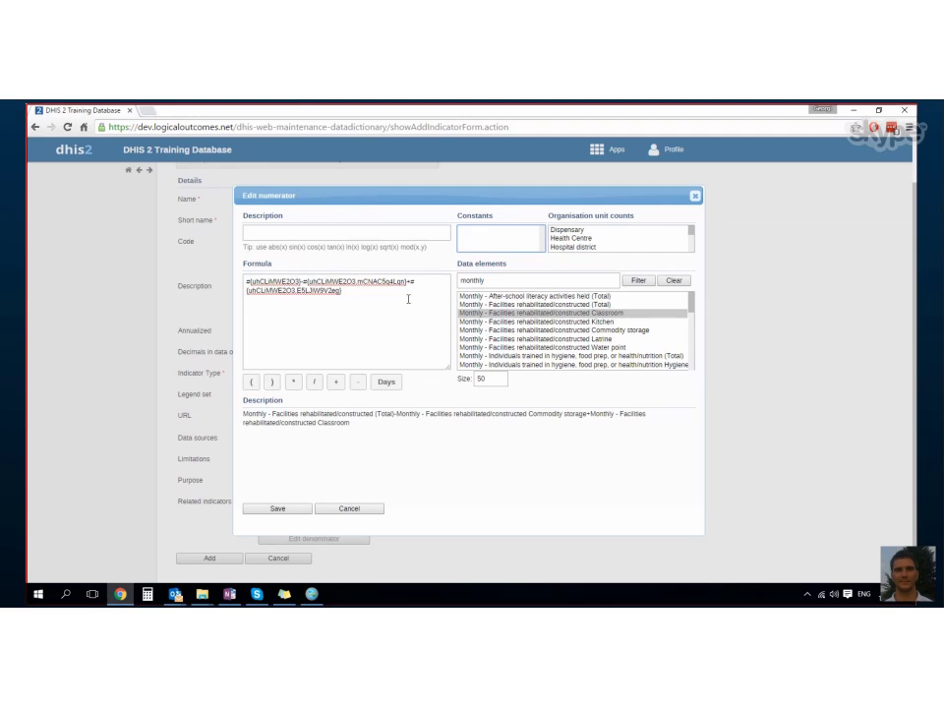
mouse_move(370, 272)
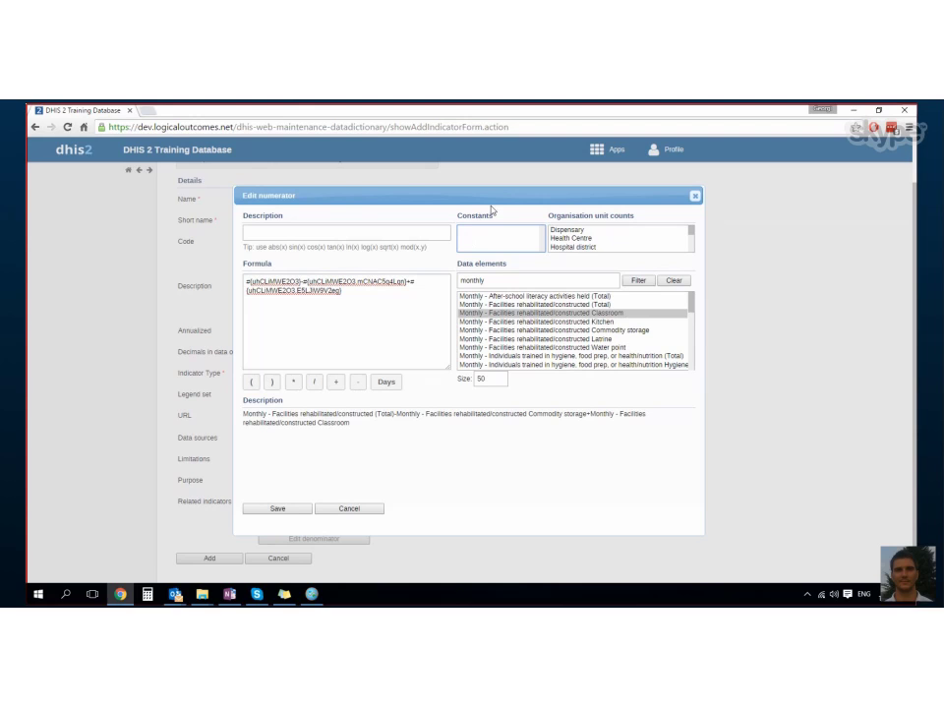
mouse_move(350, 338)
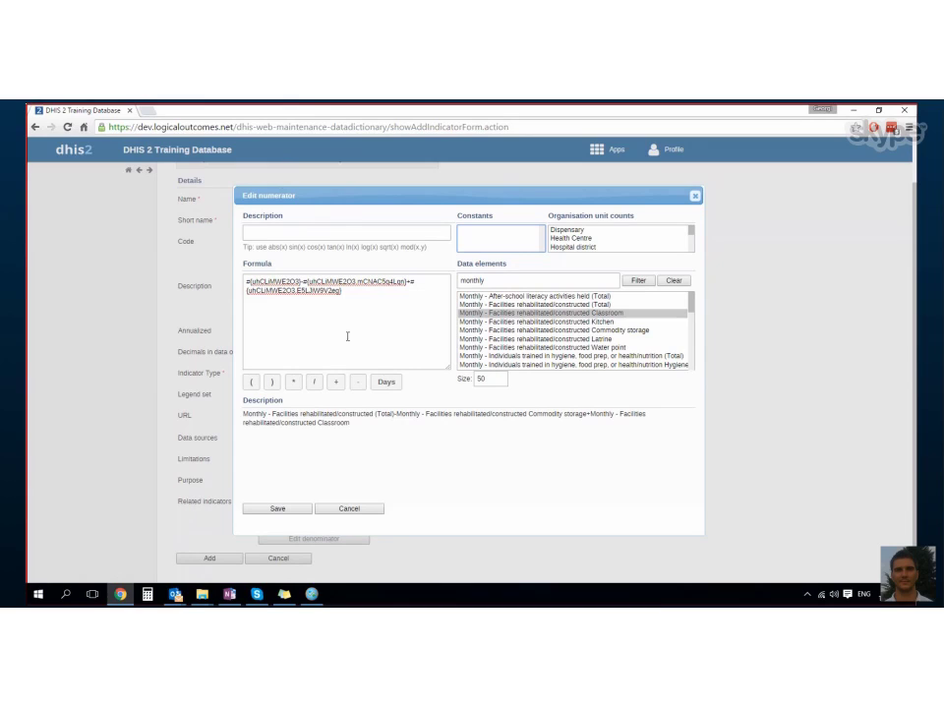
mouse_move(390, 299)
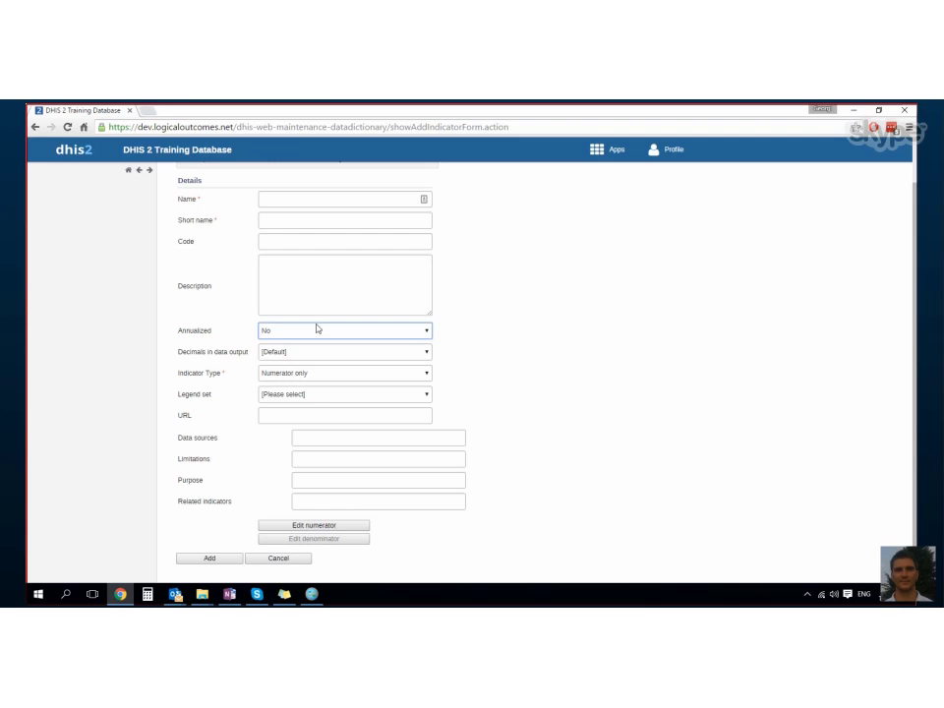
Save the numerator formula and return to the blank indicator details form
left_click(342, 330)
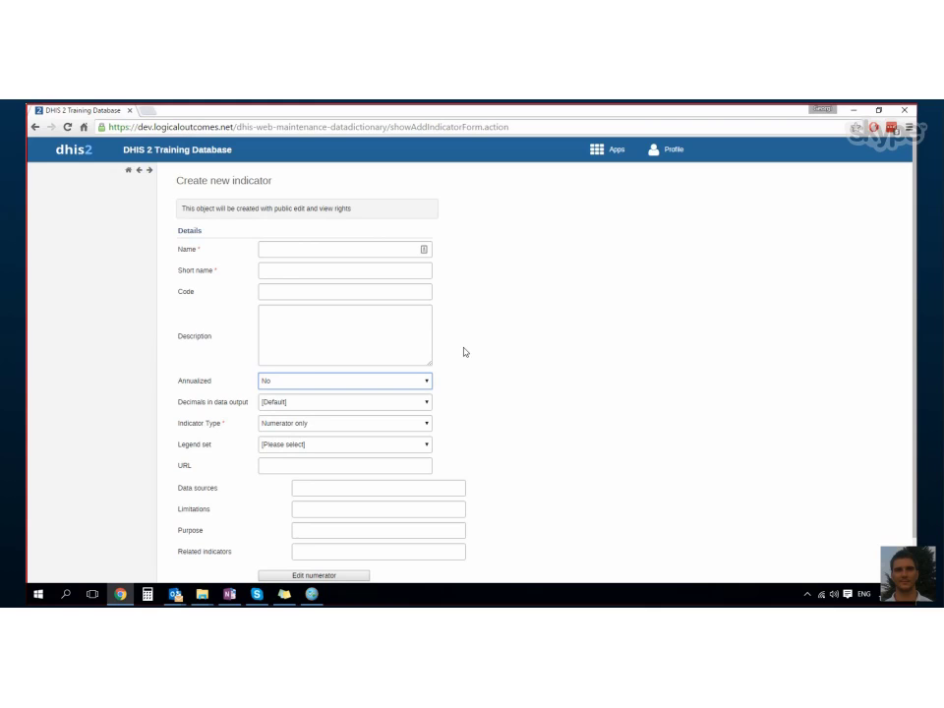
scroll("down", 3)
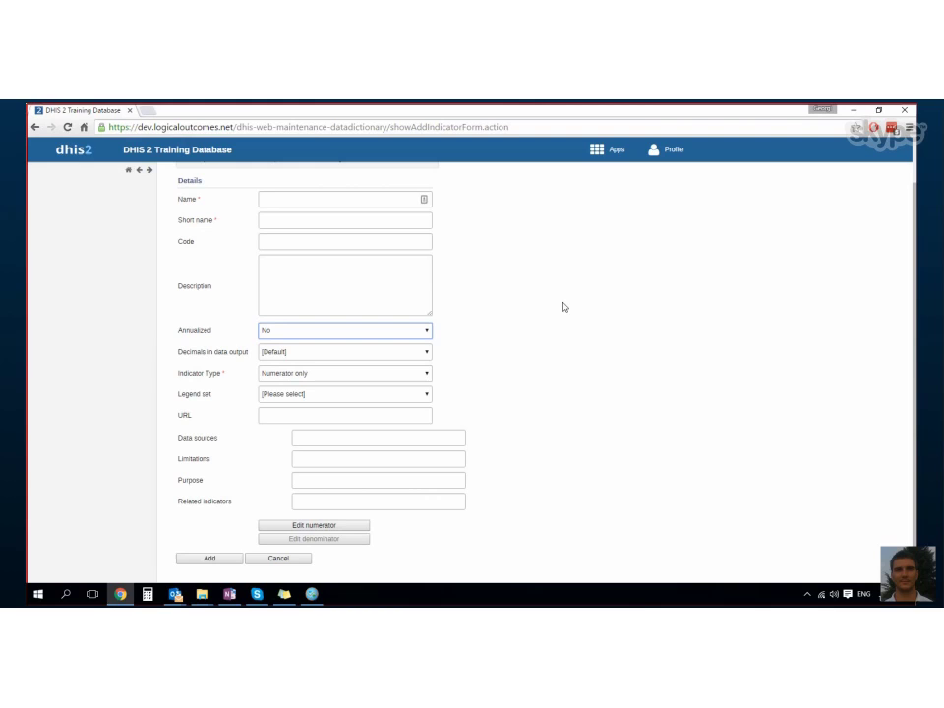